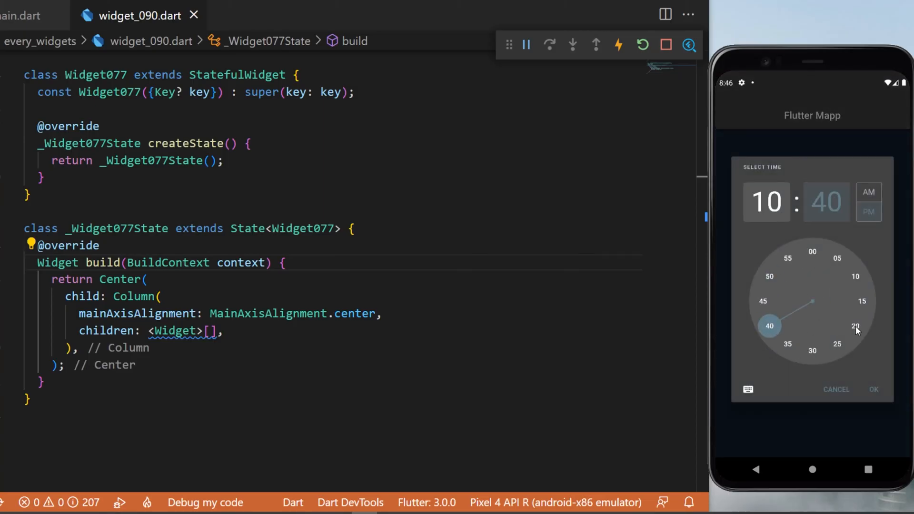
Confirm 22:20 in the emulator's time picker to return to the app screen.
click(873, 390)
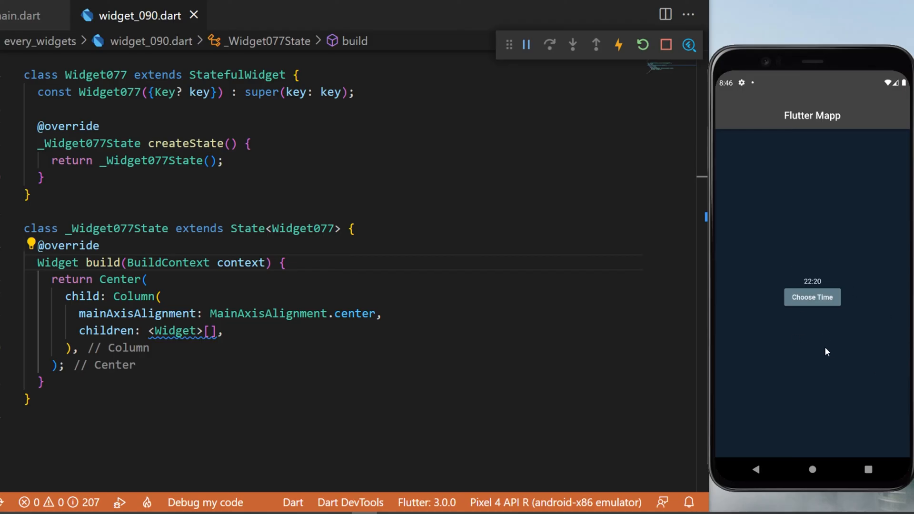
mouse_move(810, 286)
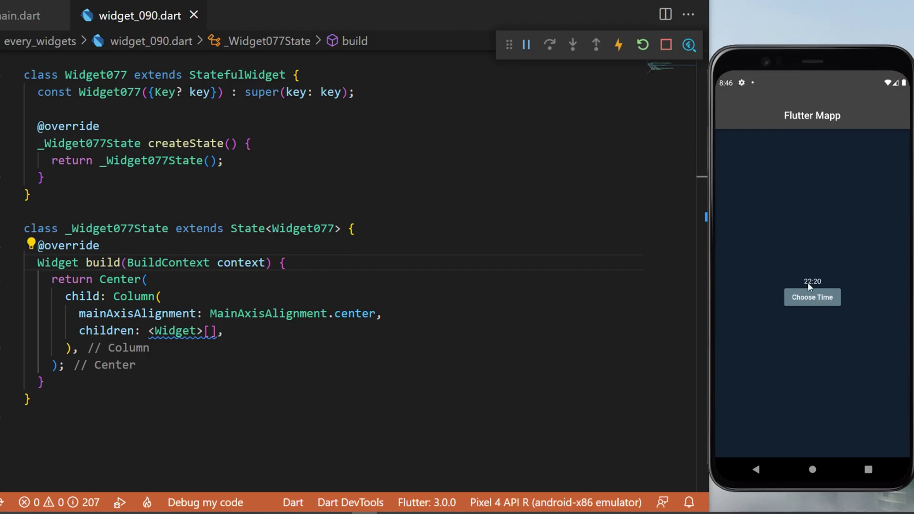
Declare 'TimeOfDay selectedTime = TimeOfDay.now();' in _Widget077State above build.
text(TimeOfDay selectedTime = ;)
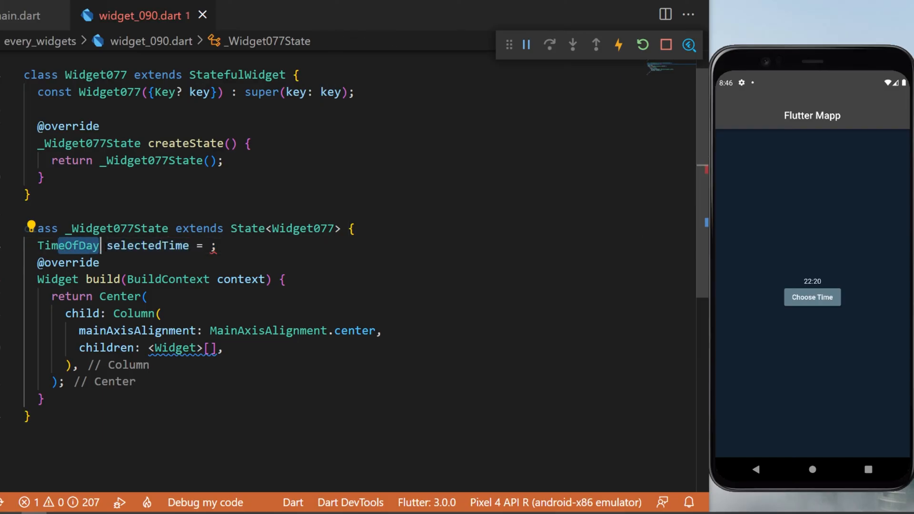
double_click(148, 246)
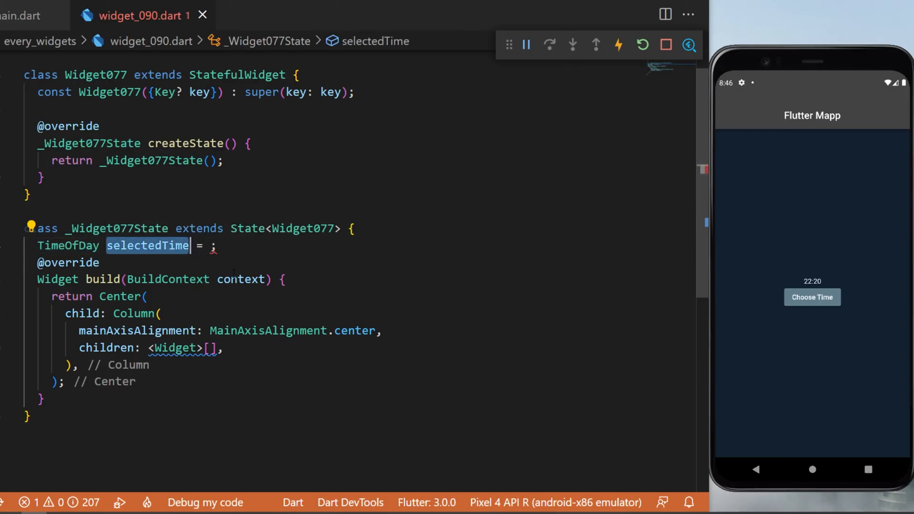
text(TimeOfDay.now())
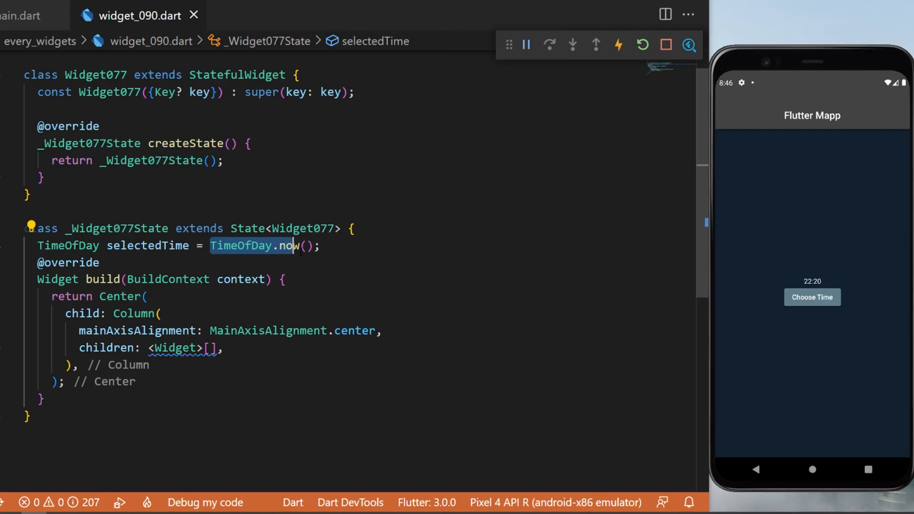
click(319, 246)
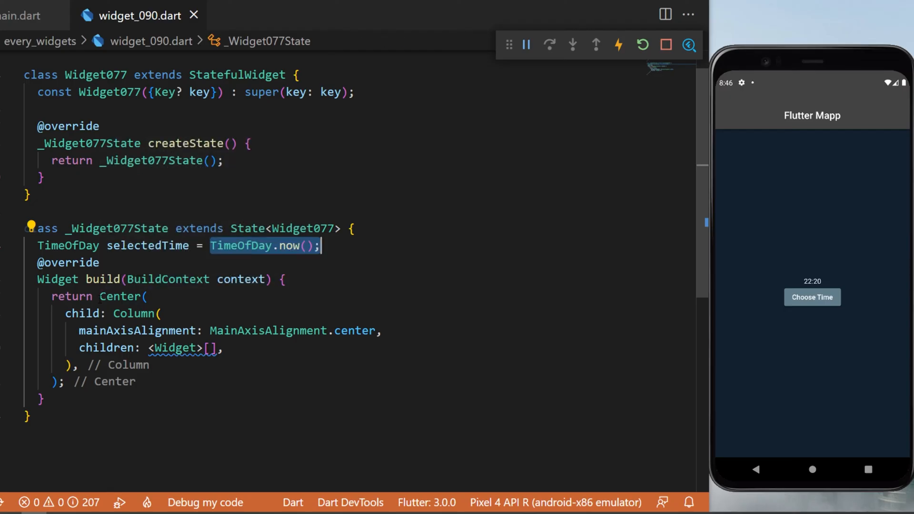
click(137, 314)
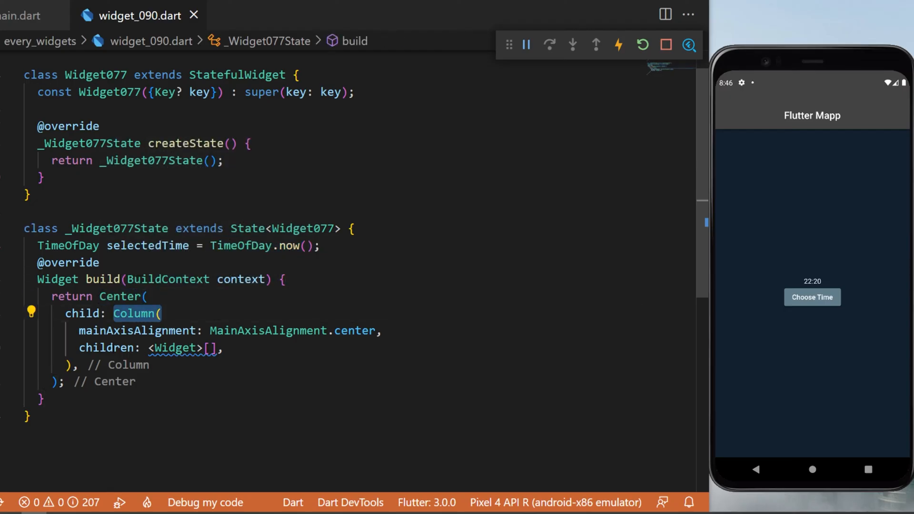
Add Text("${selectedTime.hour}:${selectedTime.minute}") and an ElevatedButton to the Column's children.
text(Text("${selectedTime.hour}:${selectedTime.minute}"),)
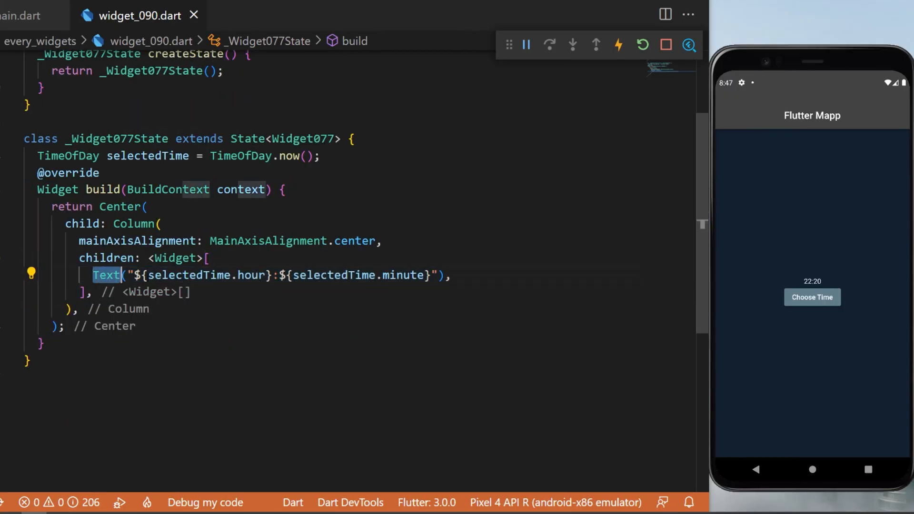
double_click(188, 276)
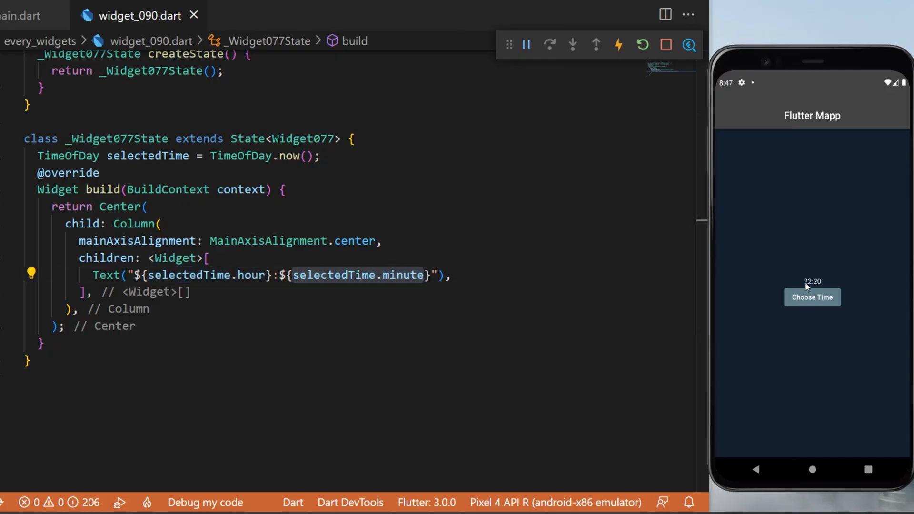
text(ElevatedButton(),)
text(onPressed: () async {},)
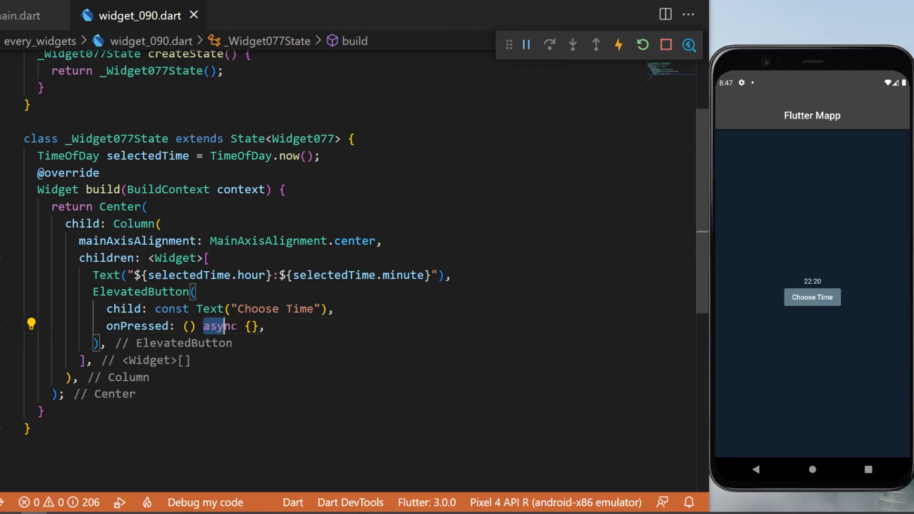
Set timeOfDay to await showTimePicker with initialTime selectedTime and TimePickerEntryMode.dial.
text(final TimeOfDay? timeOfDay;)
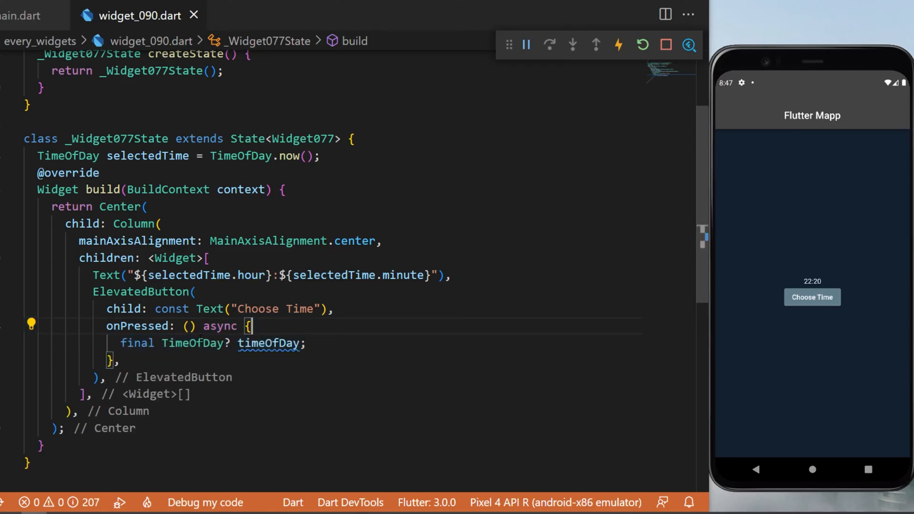
double_click(196, 343)
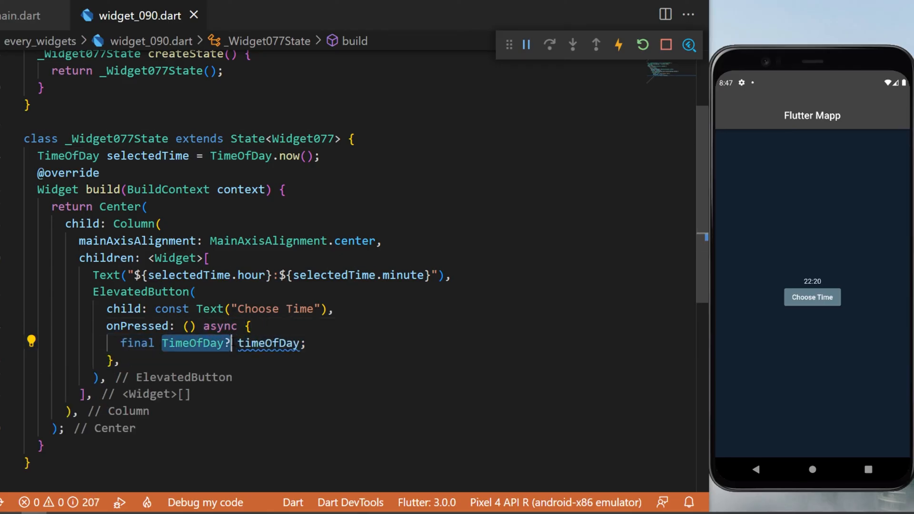
text(= await showTimePicker();)
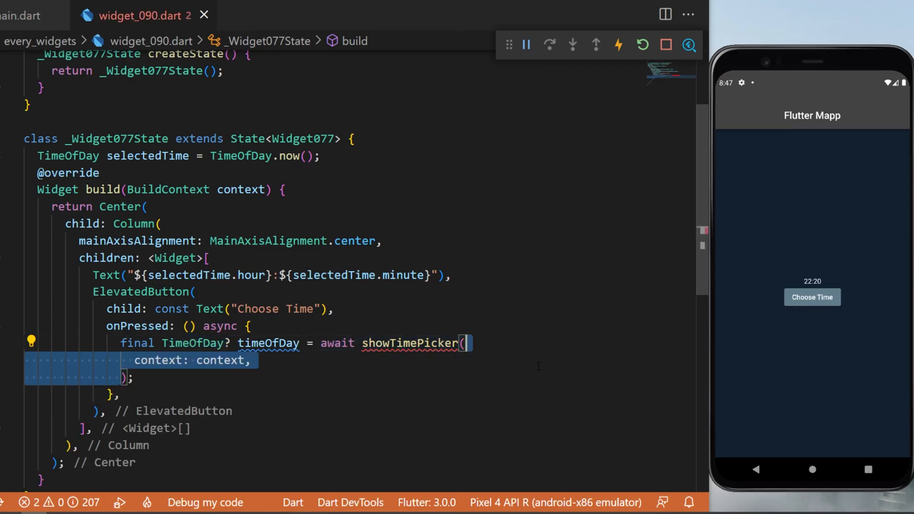
text(initialTime: selectedTime,)
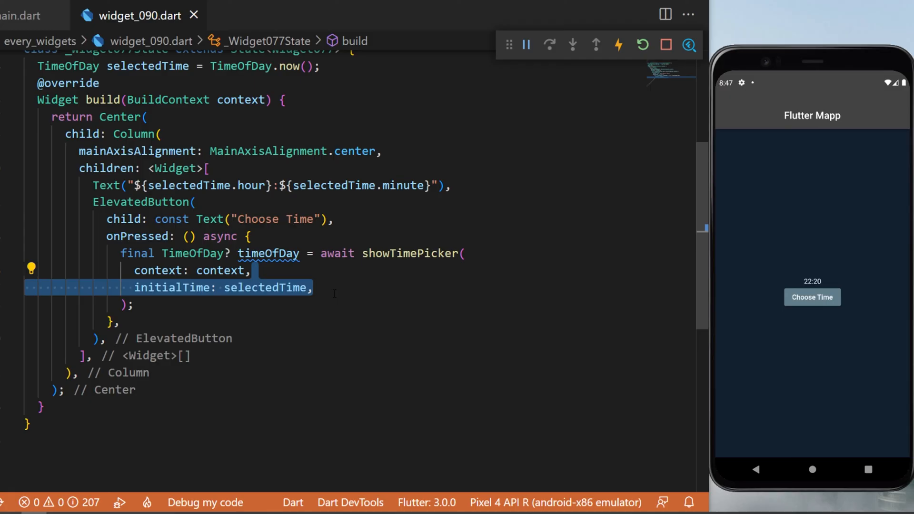
double_click(265, 287)
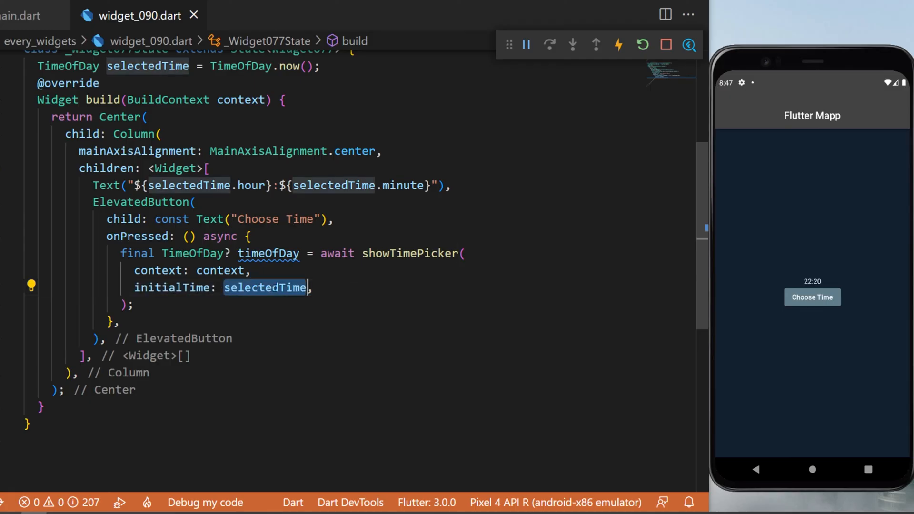
text(initialEntryMode: TimePickerEntryMode.dial,)
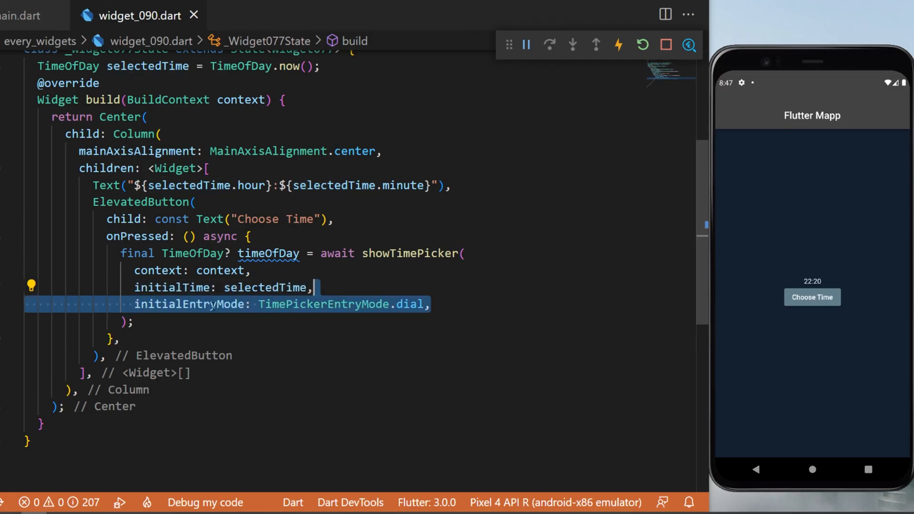
mouse_move(188, 304)
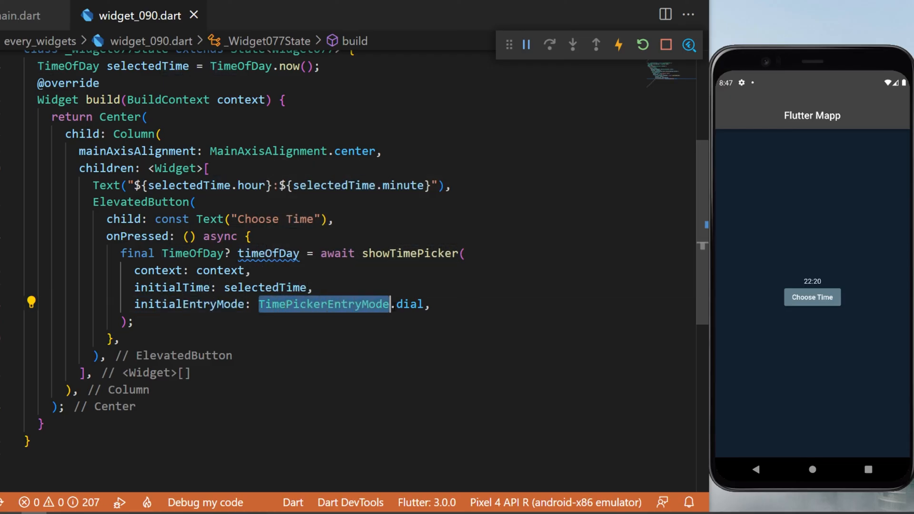
Add an if (timeOfDay != null) update of selectedTime, then open the dial picker at 10:20.
text(if (timeOfDay != null) {})
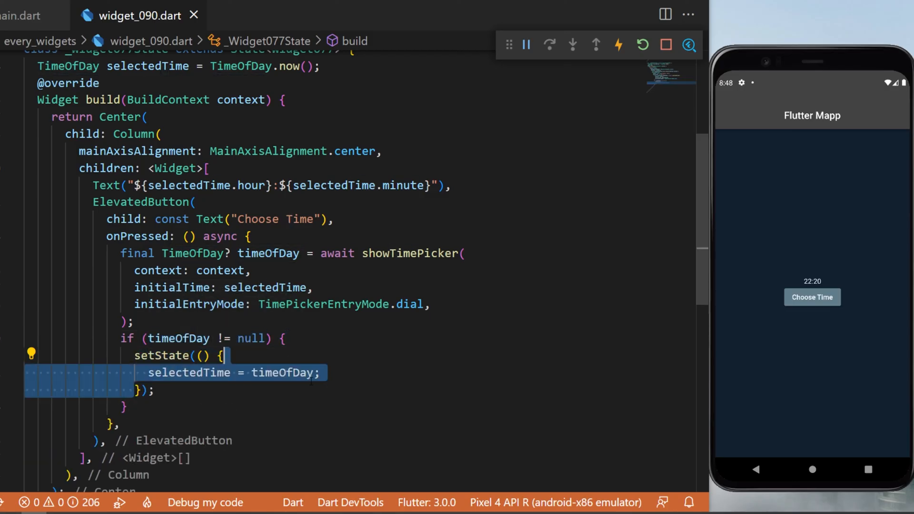
double_click(188, 372)
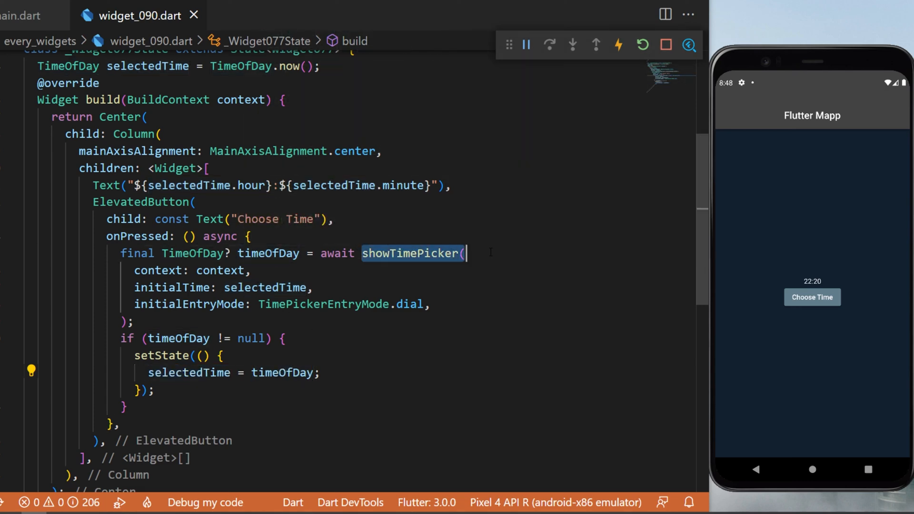
click(811, 297)
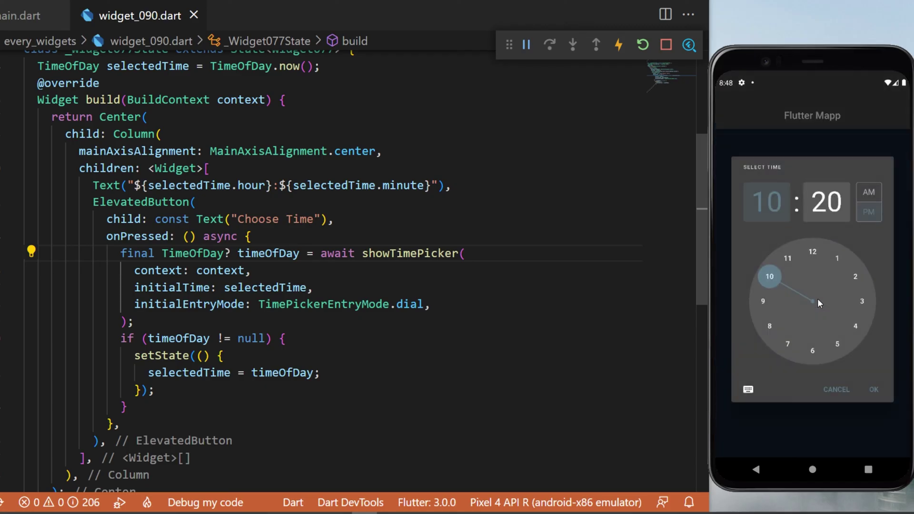